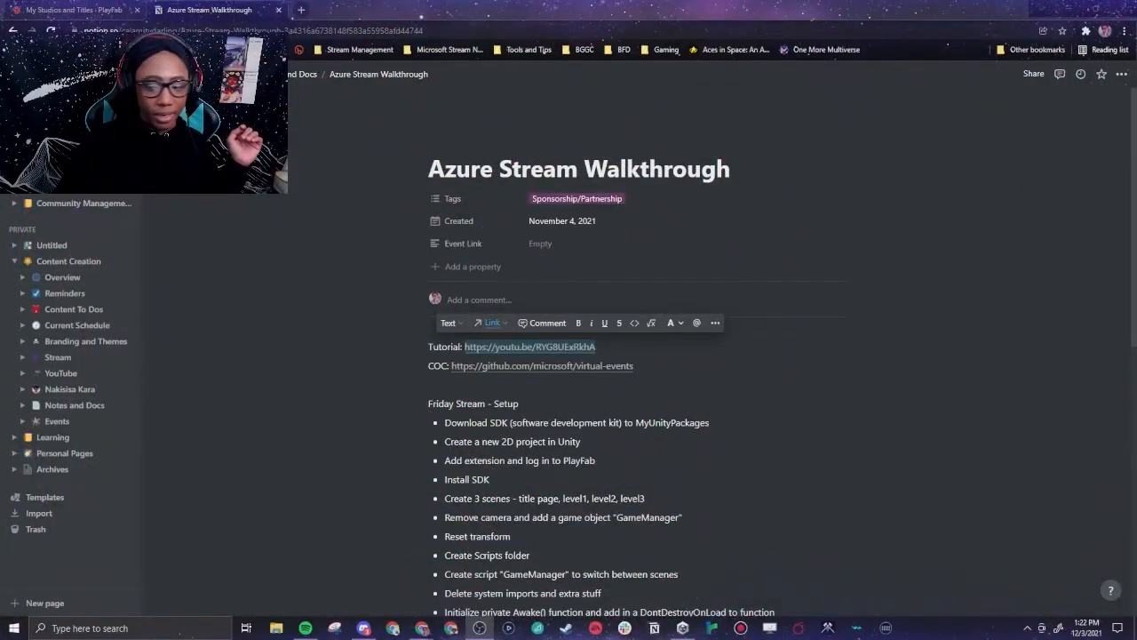
mouse_move(89, 291)
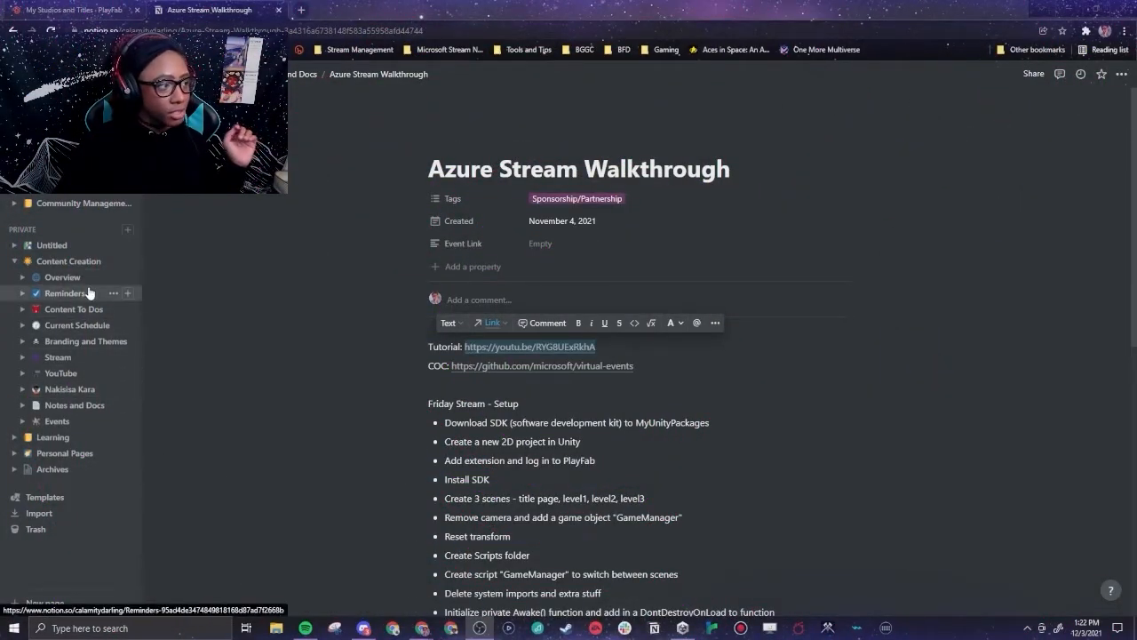
Switch from the Notion walkthrough to the PlayFab tab showing the inactive GitHub add-on.
click(71, 11)
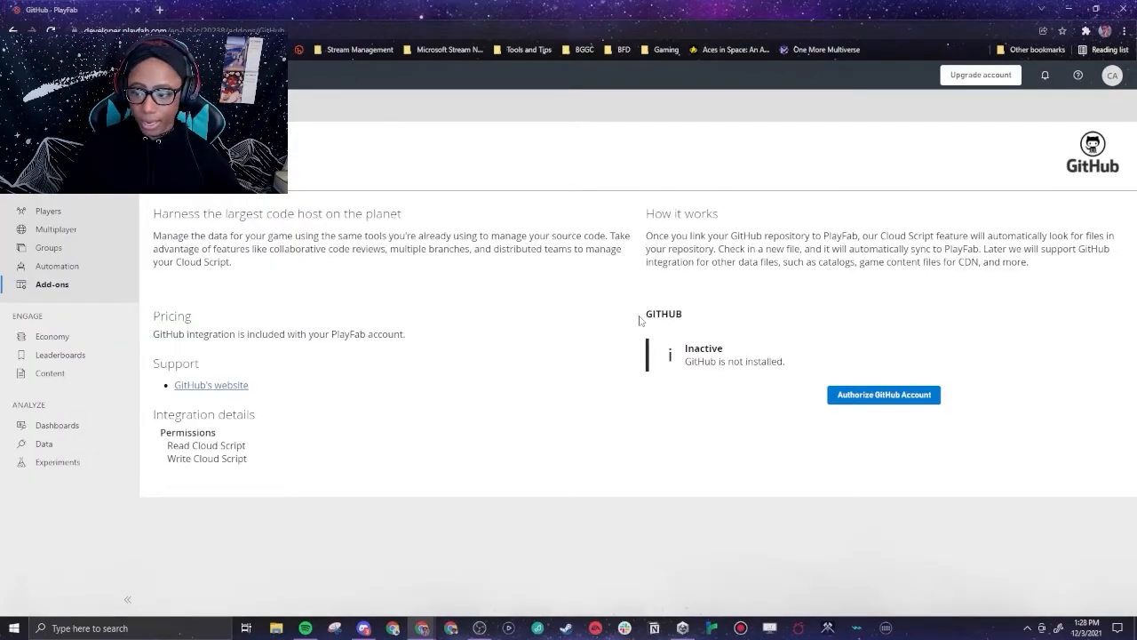
Go to GitHub's site and view the profile's empty Repositories list.
click(883, 395)
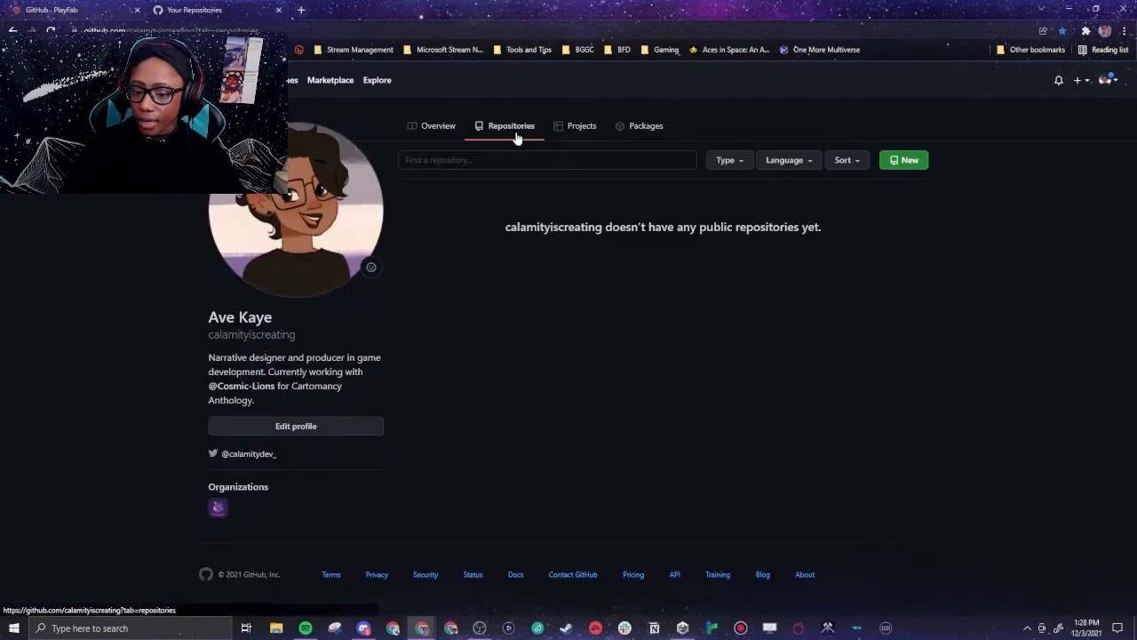
click(903, 159)
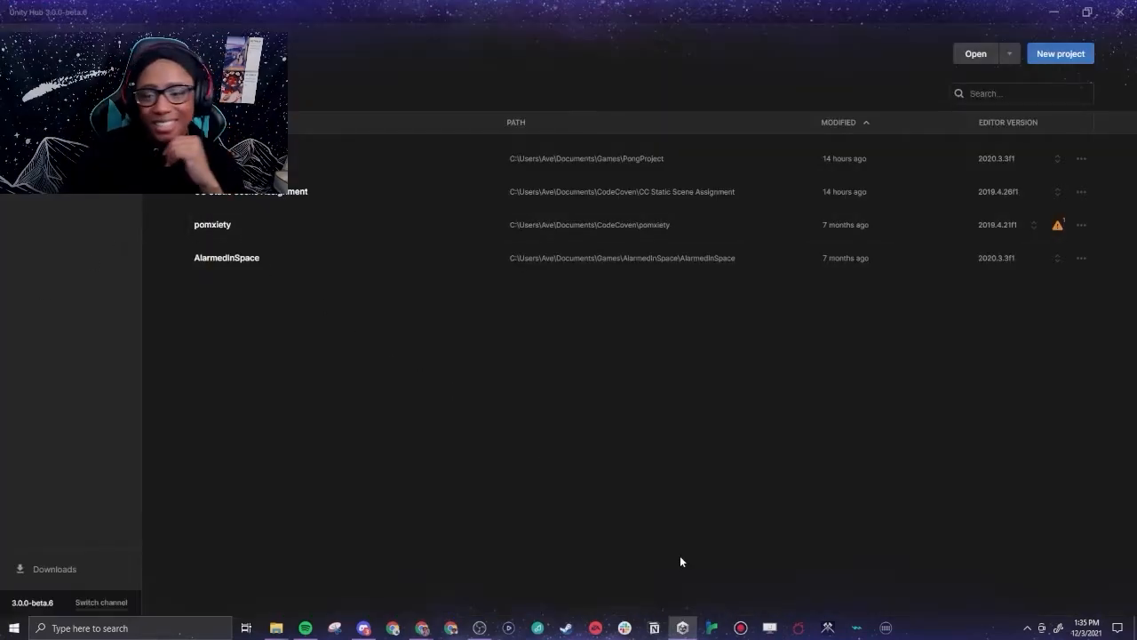
Launch the game project from Unity Hub's Projects list into the editor.
click(1060, 54)
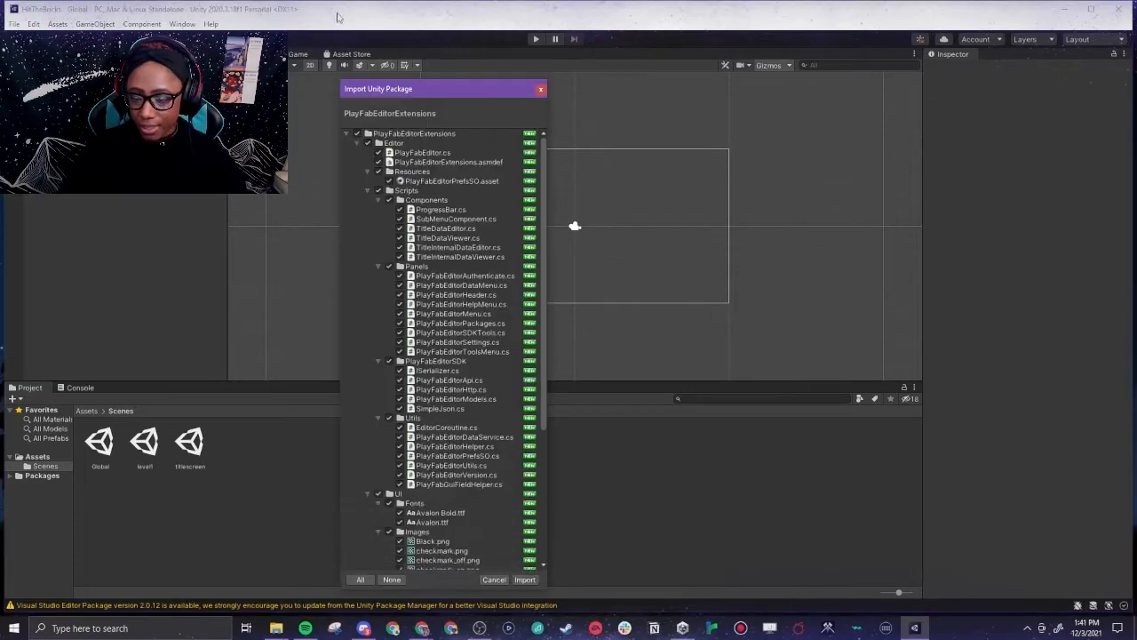
Enlarge the Import Unity Package window and import all PlayFabEditorExtensions files.
drag(444, 89, 423, 34)
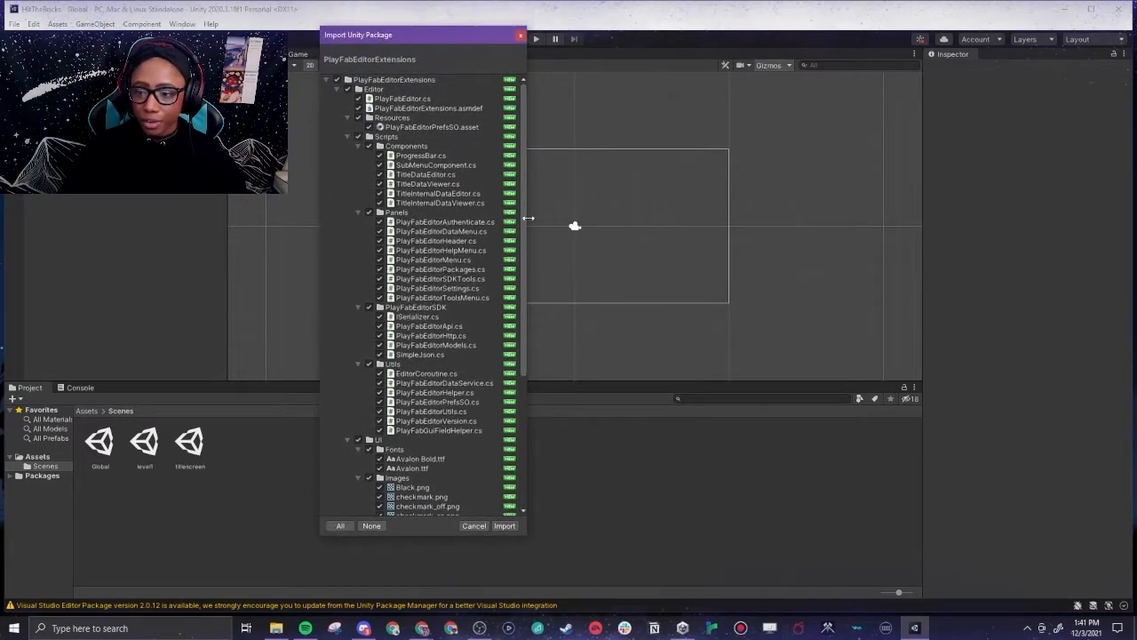
drag(530, 219, 766, 249)
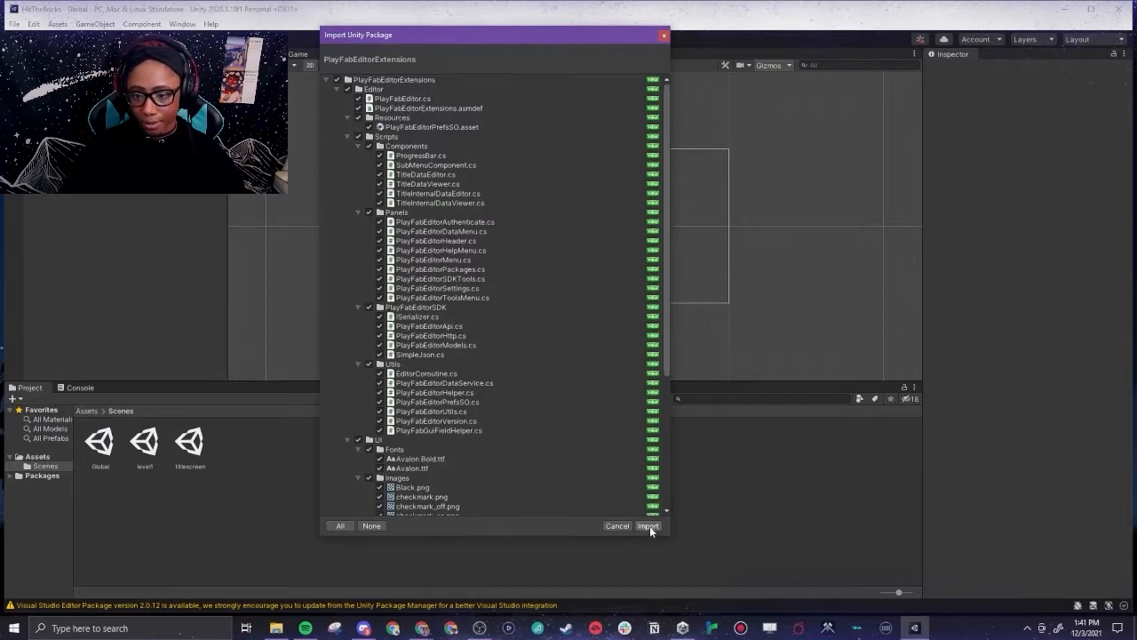
click(647, 526)
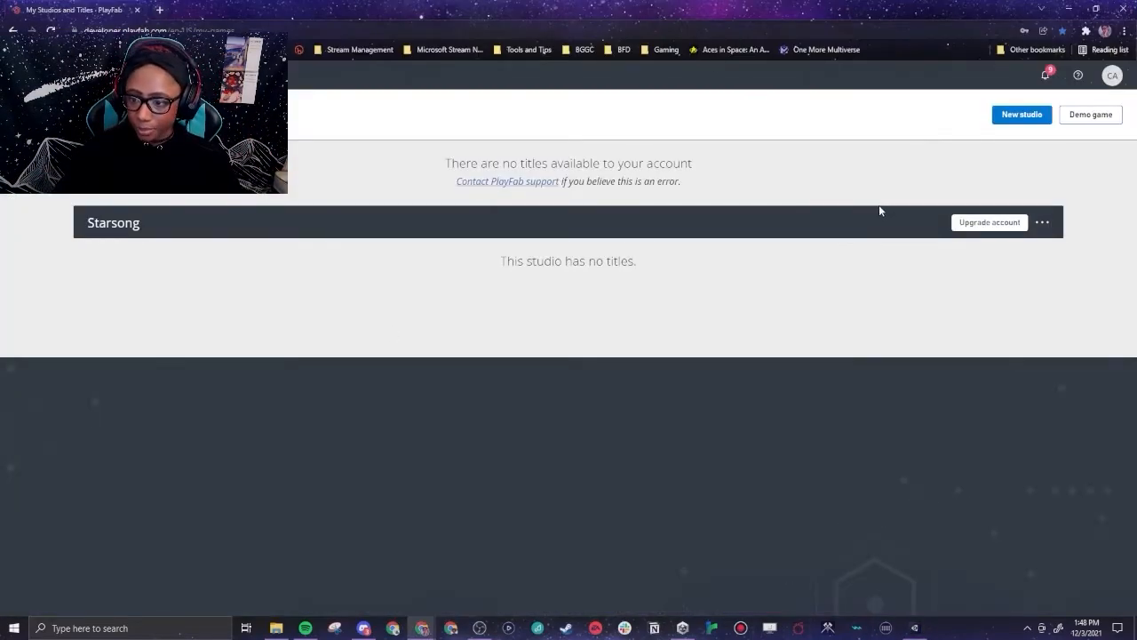
From the Starsong studio's ... menu choose New title.
click(1043, 223)
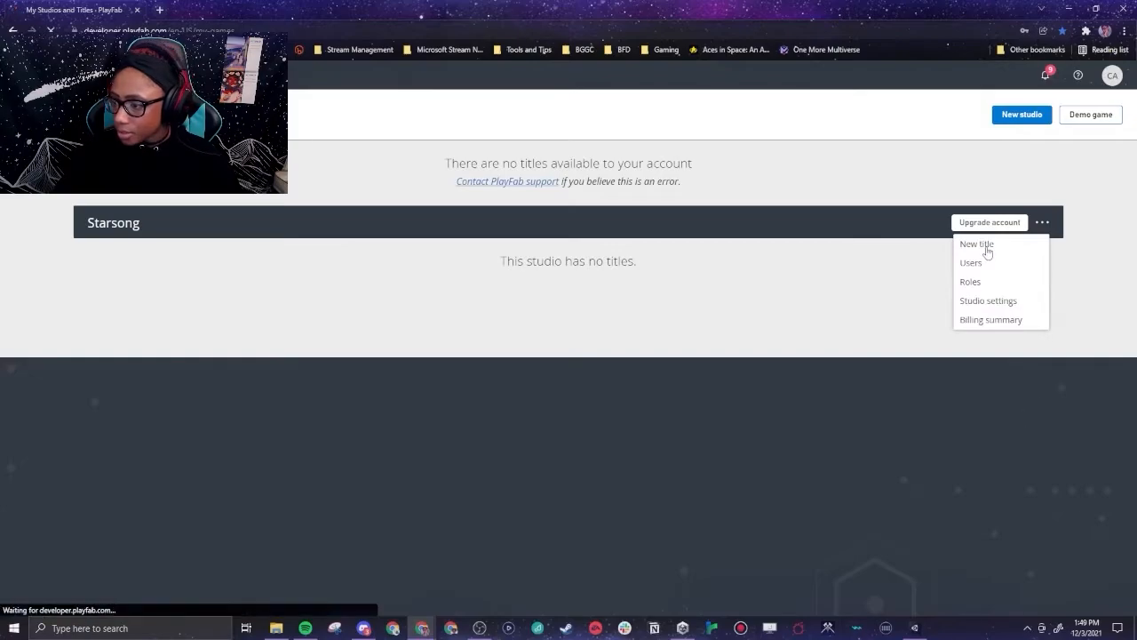
click(977, 244)
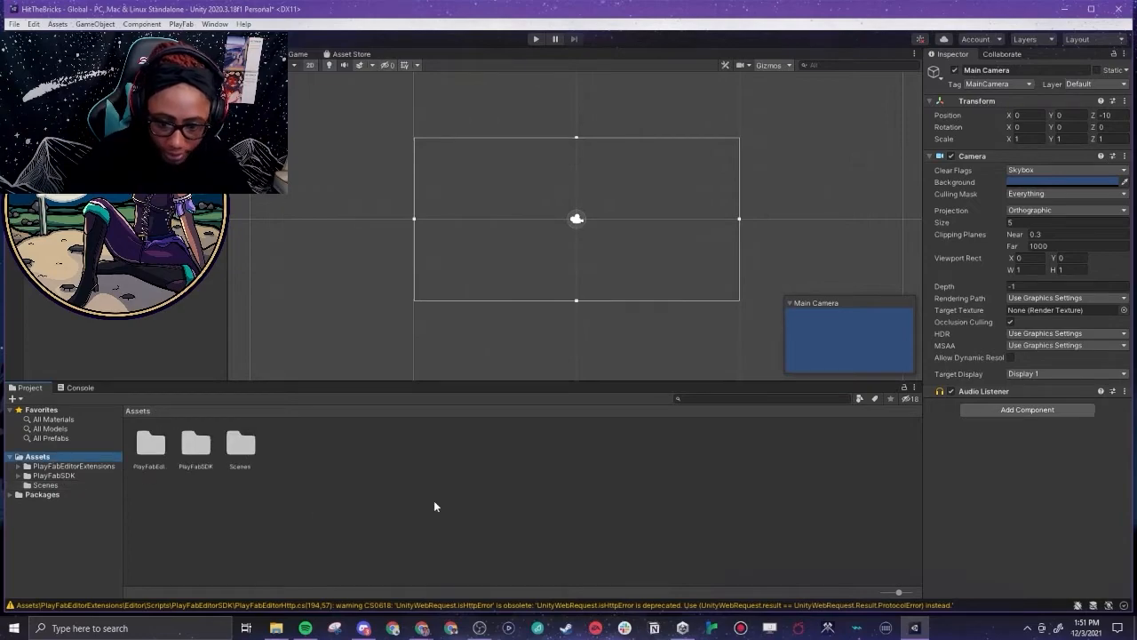
Create a Scripts folder with a GameManager C# script and open it in Visual Studio.
right_click(436, 506)
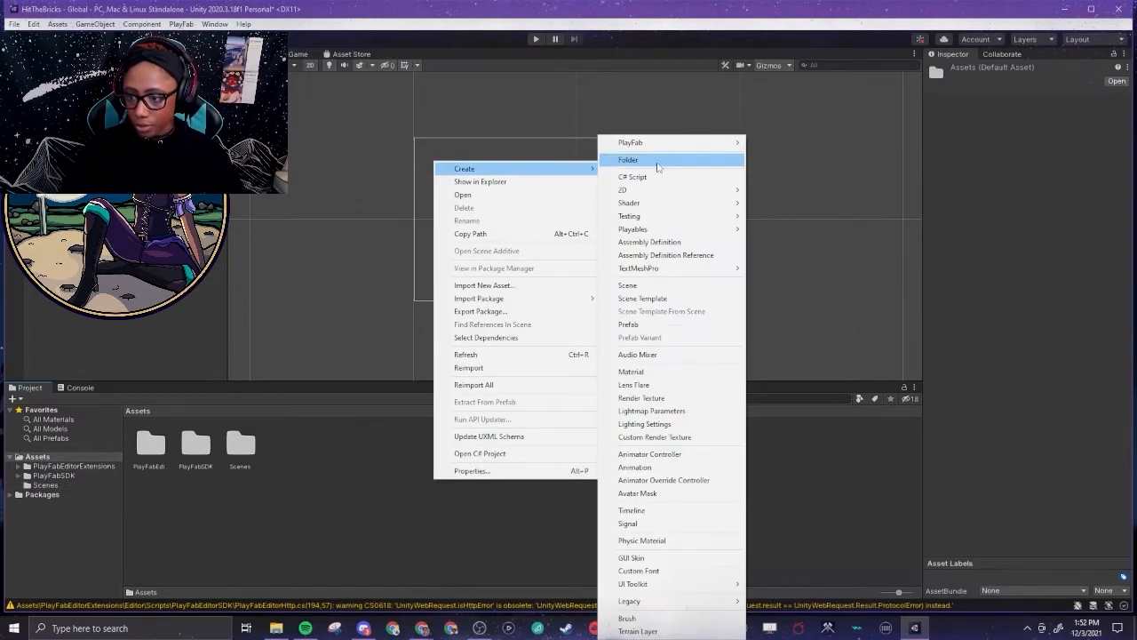
click(632, 176)
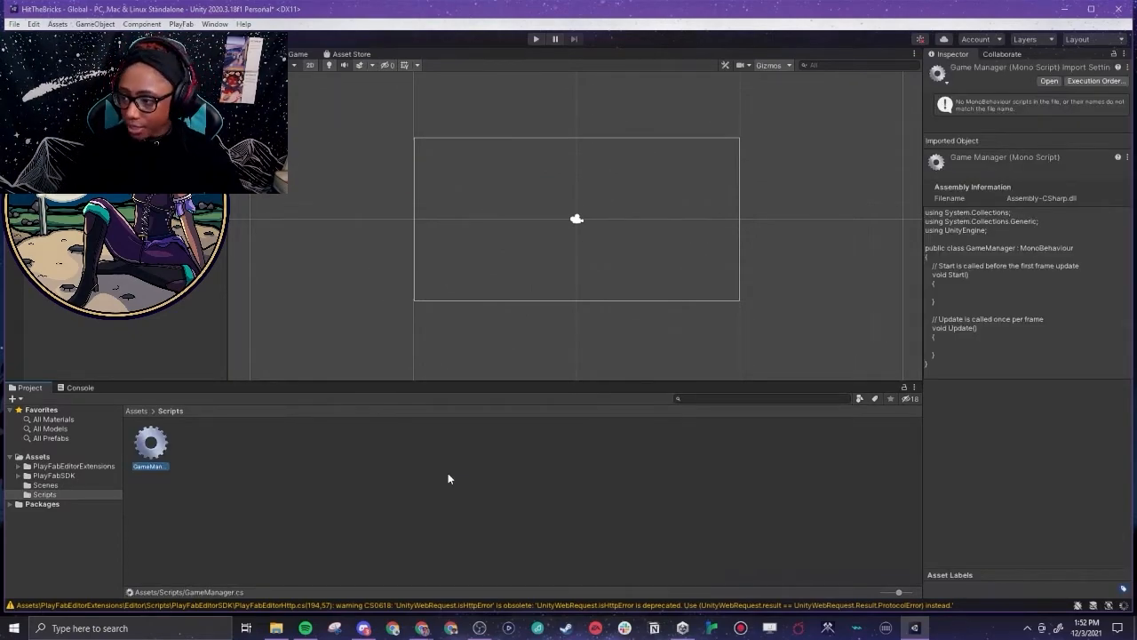
double_click(149, 443)
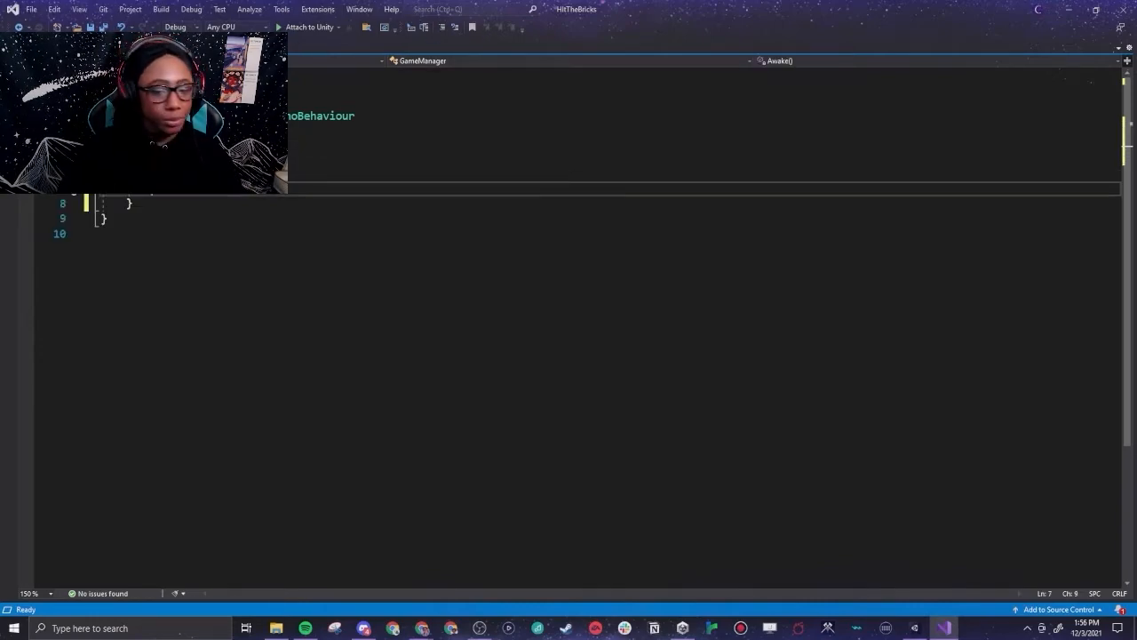
Add Awake with DontDestroyOnLoad(this.gameObject) and Start calling NewGame.
text(.gameObject);)
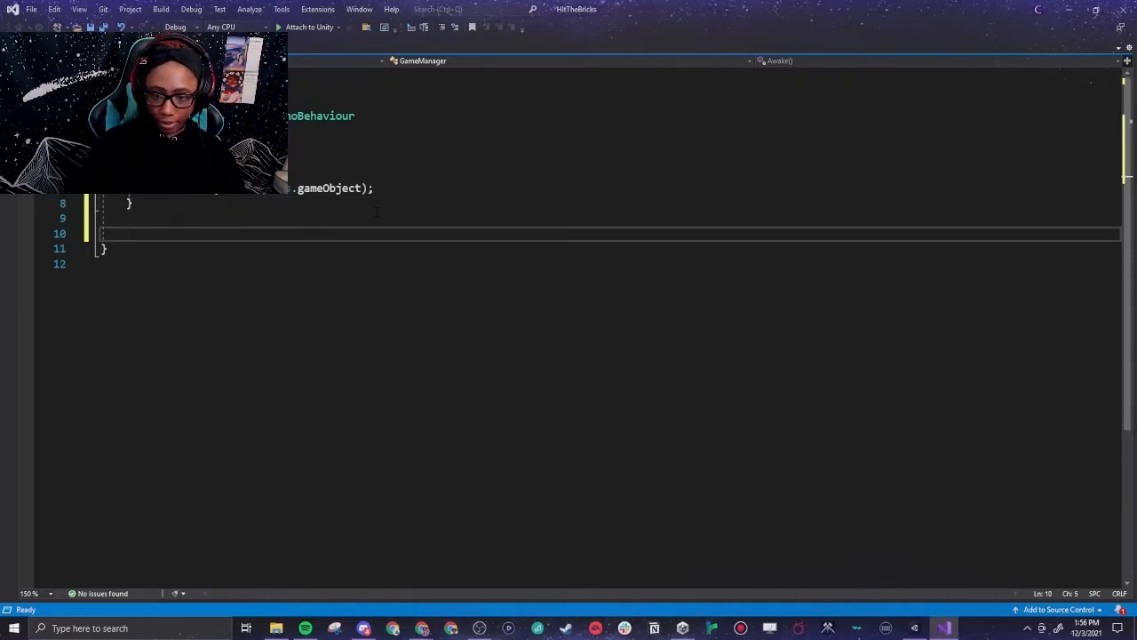
text(Noew)
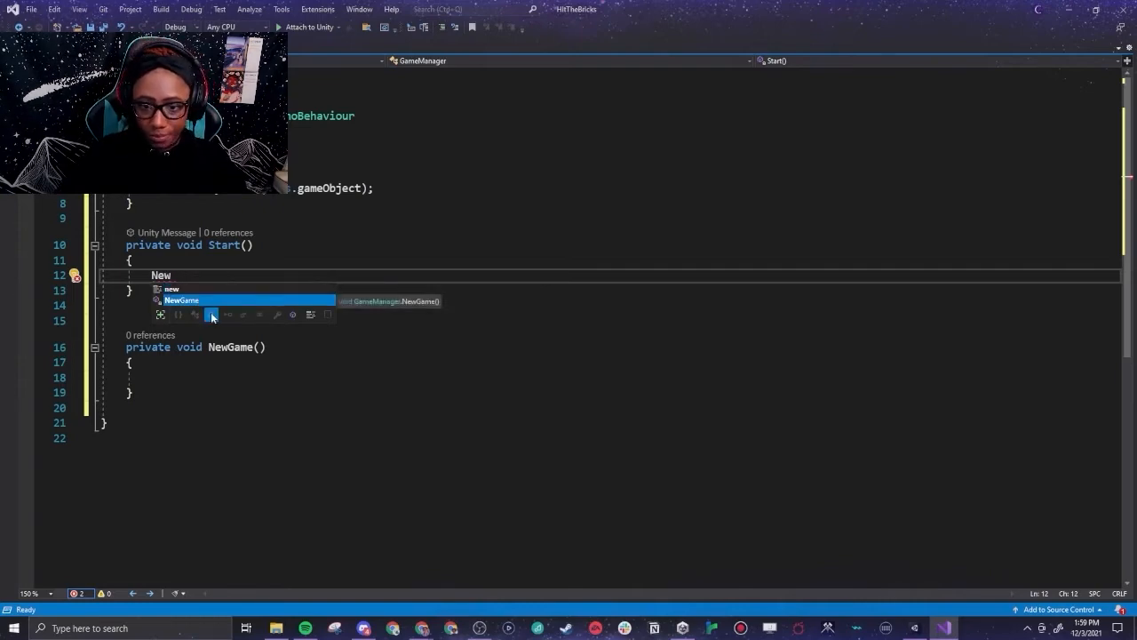
key(Tab)
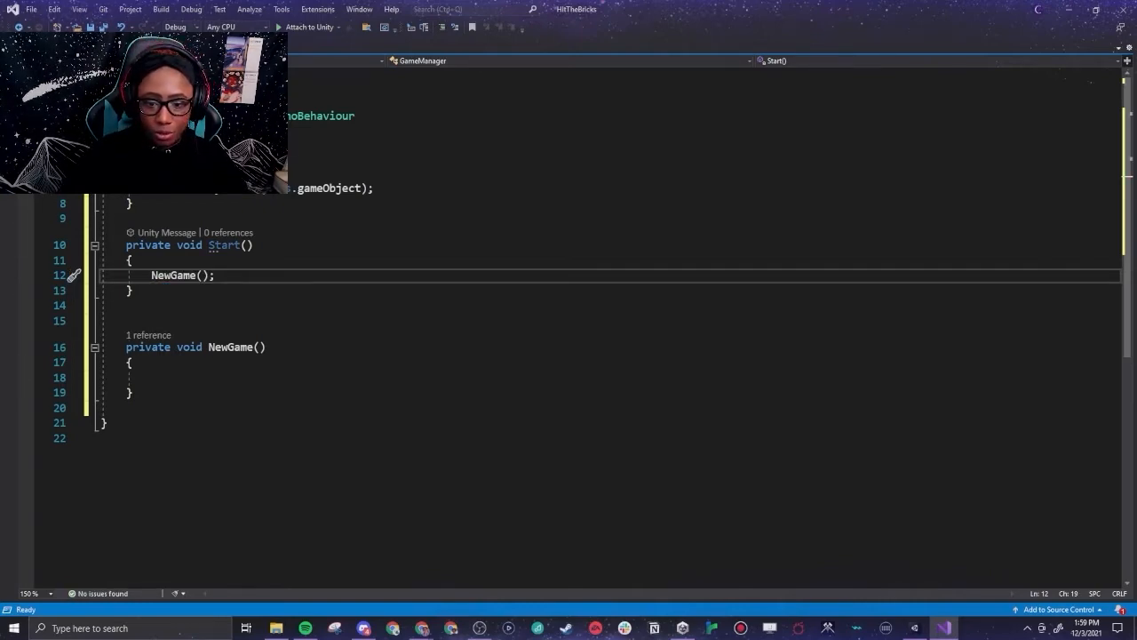
double_click(175, 276)
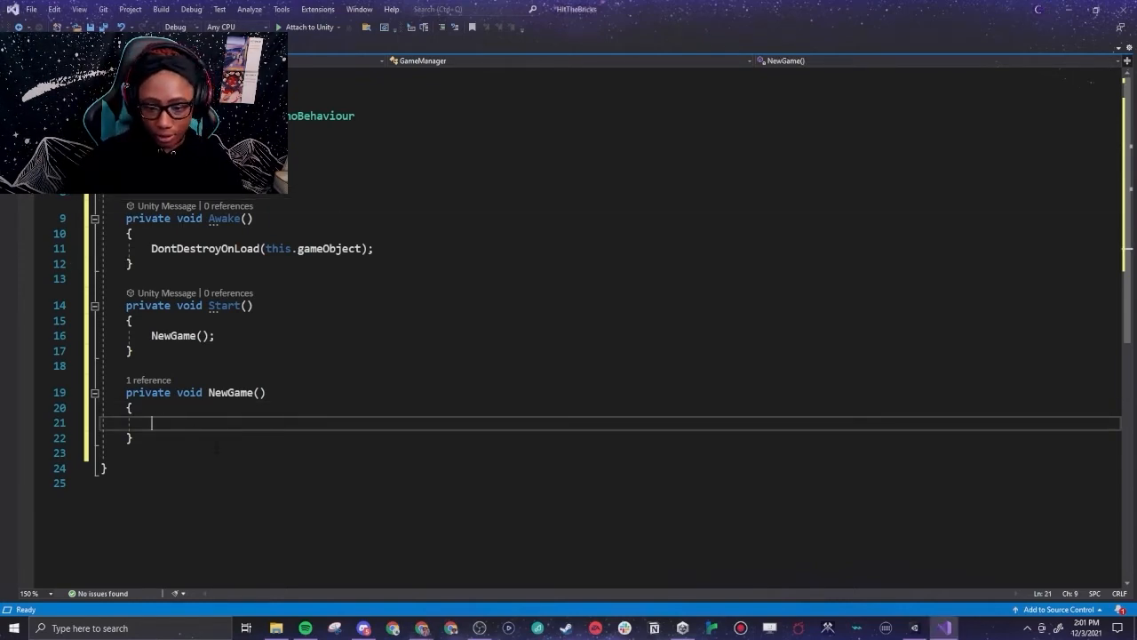
Write NewGame resetting this.score to 0 and LoadLevel storing this.level = level.
text(this.score =)
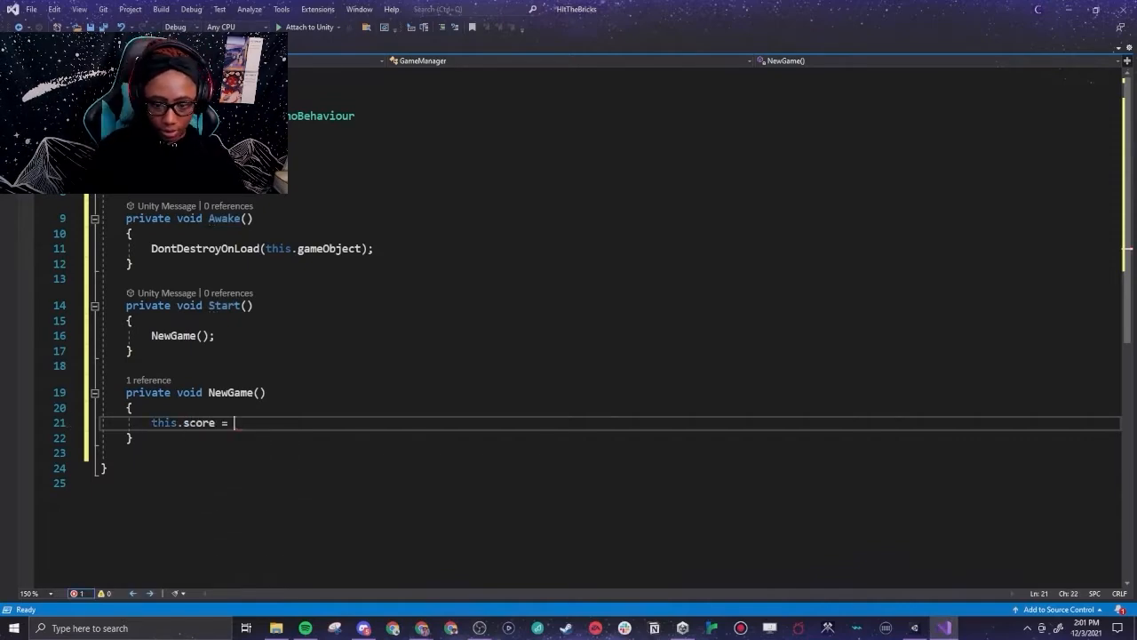
text(0;)
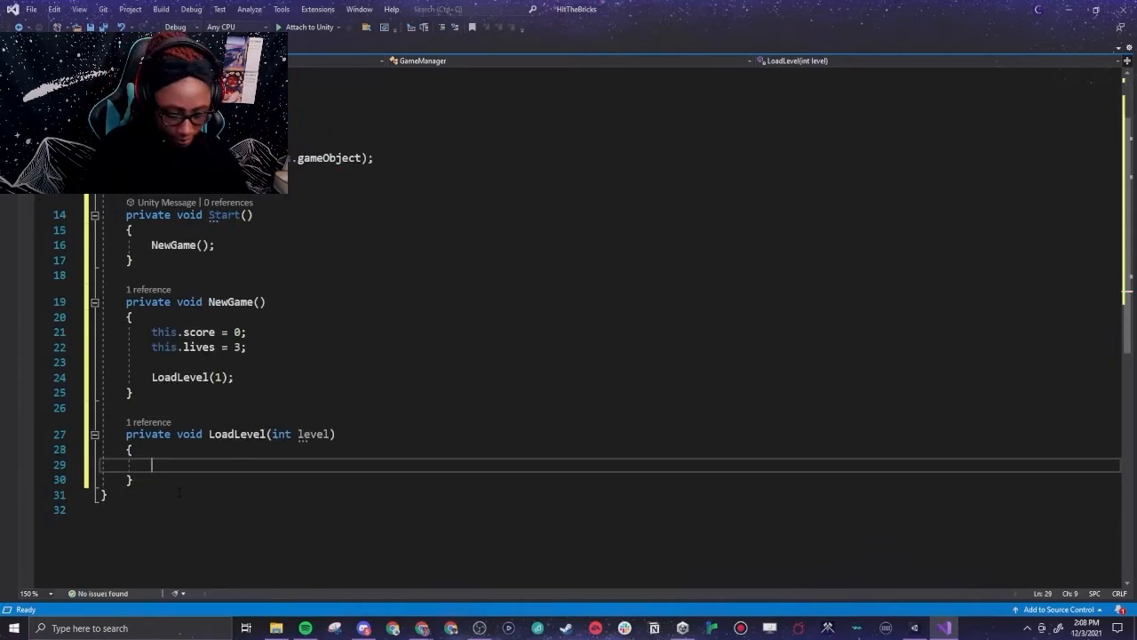
text(this.level = level)
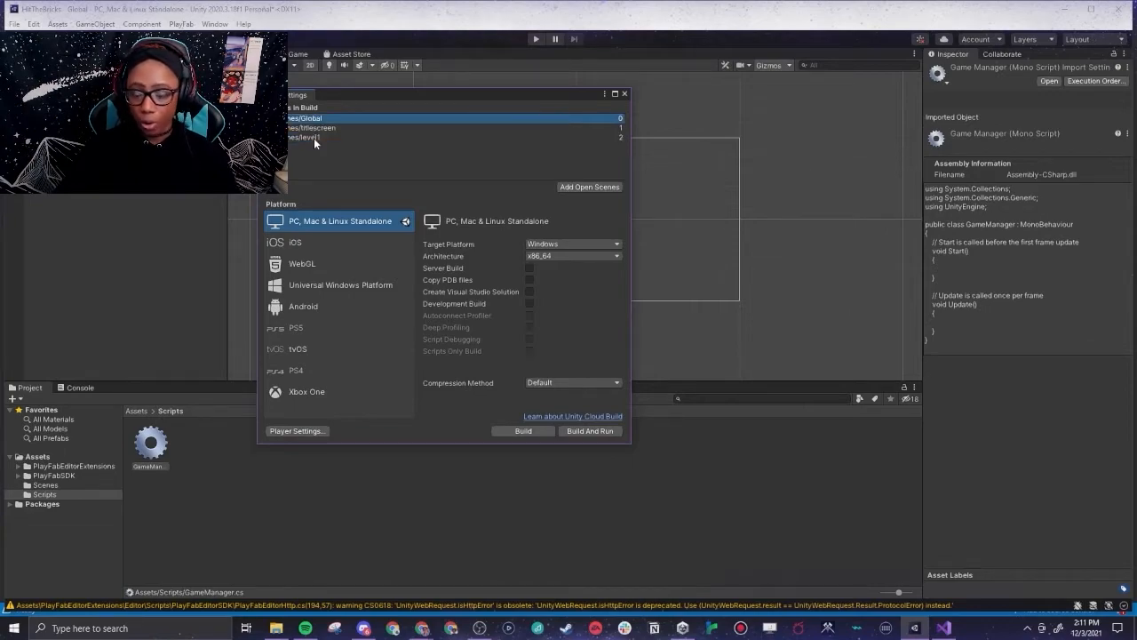
mouse_move(327, 131)
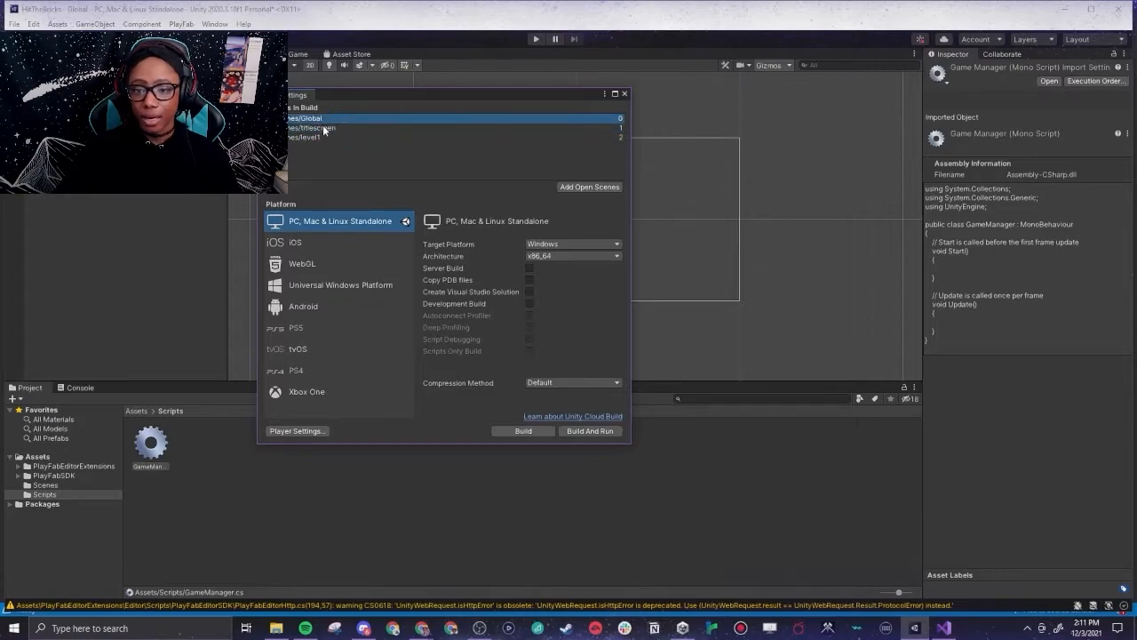
Add the open scenes to Scenes In Build, close Build Settings and return to GameManager.cs.
click(625, 92)
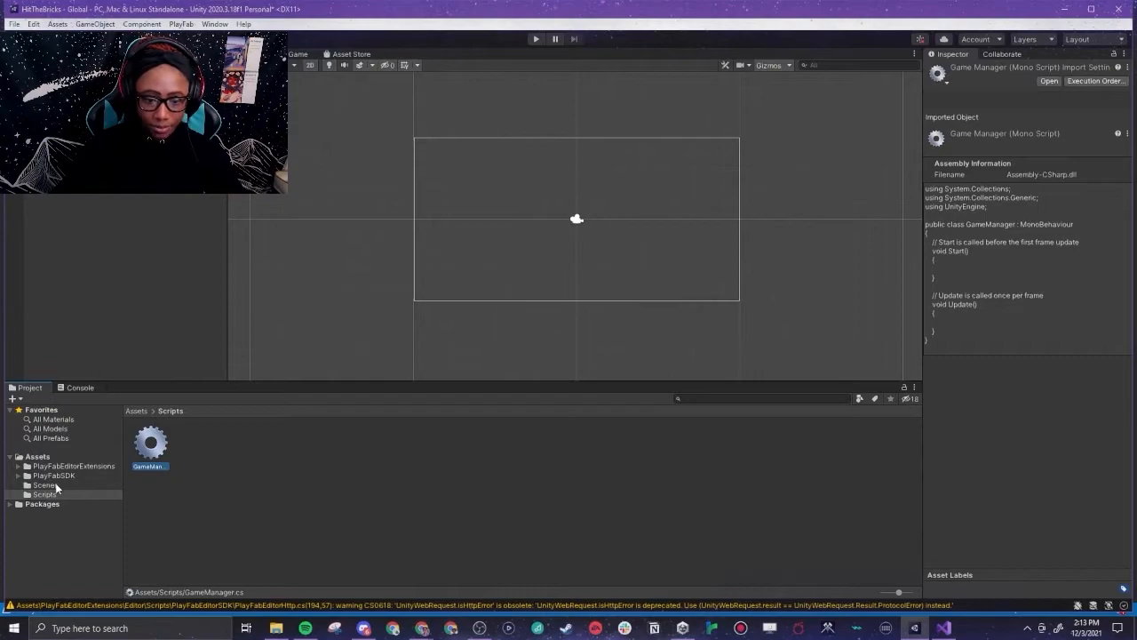
click(41, 486)
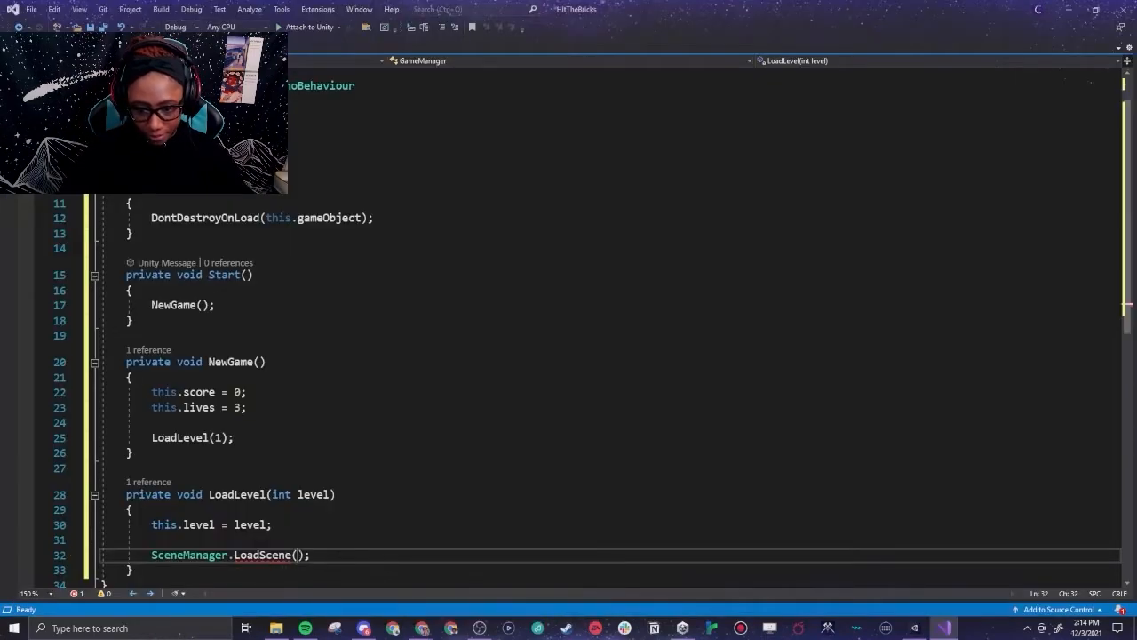
Call SceneManager.LoadScene with the "Level" scene name built from the level number.
text("Le)
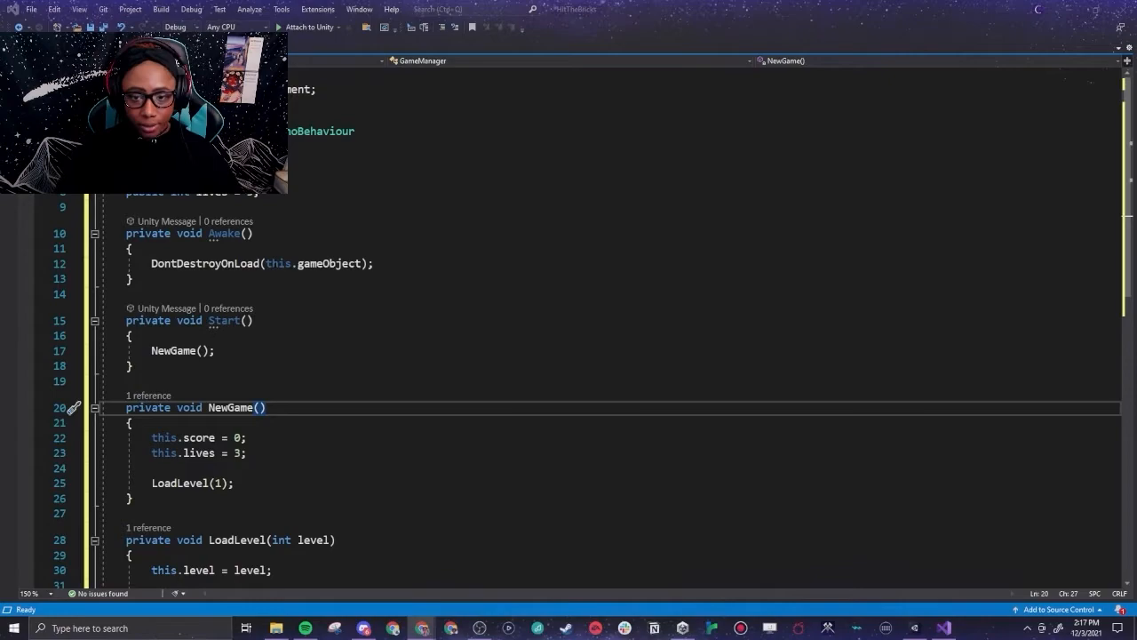
scroll(down, 3)
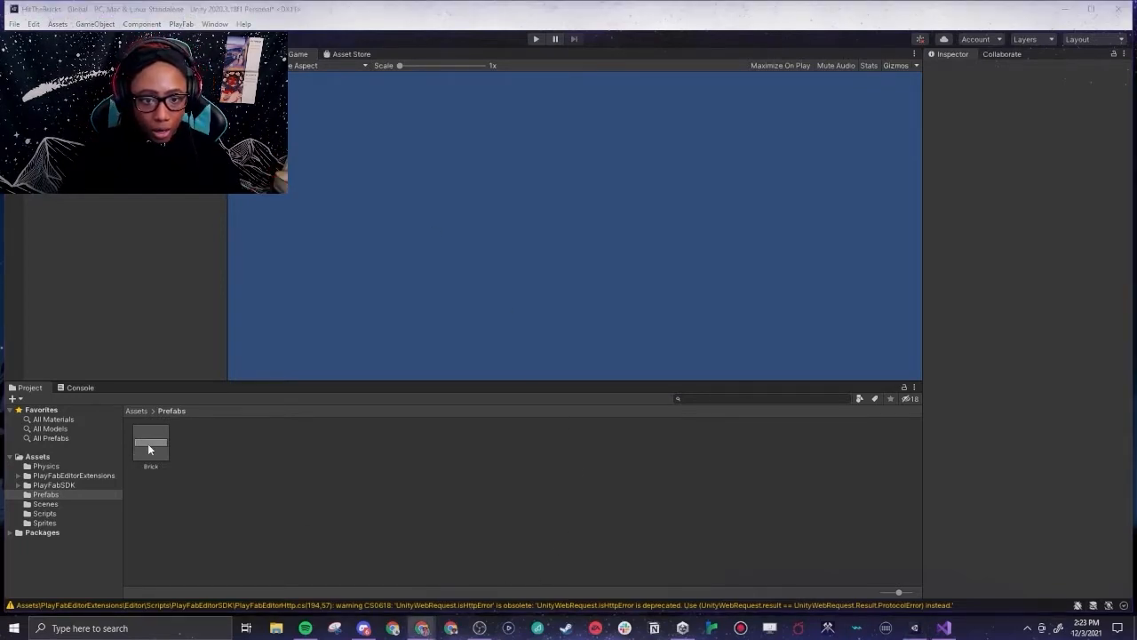
Lay out brick rows and paddle, then select Main Camera to set a dark gray background.
click(149, 444)
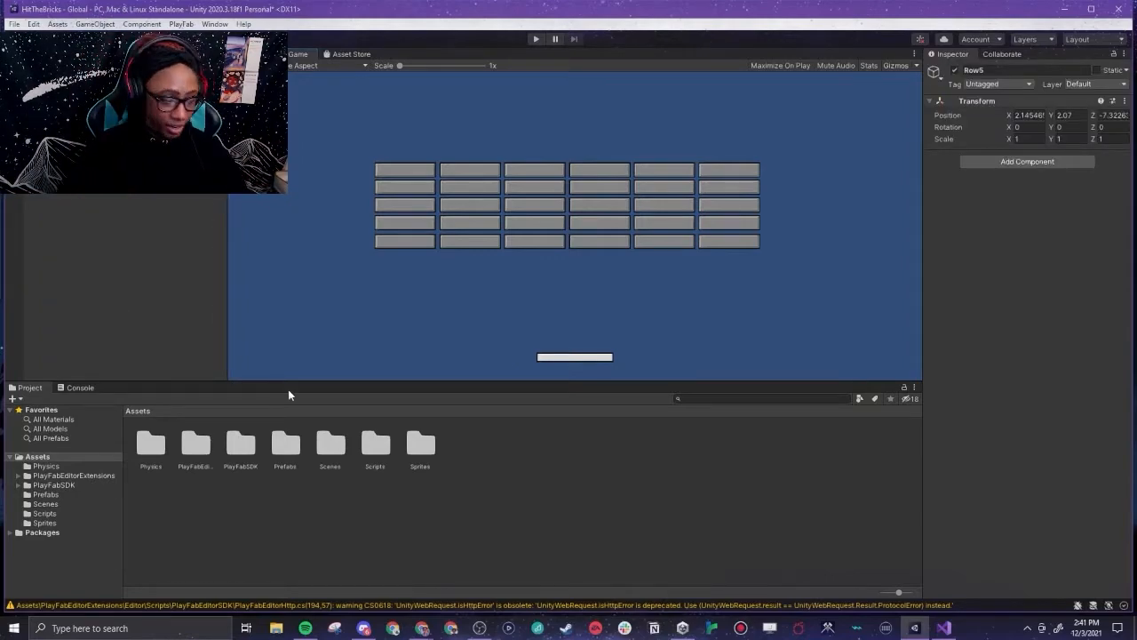
click(405, 242)
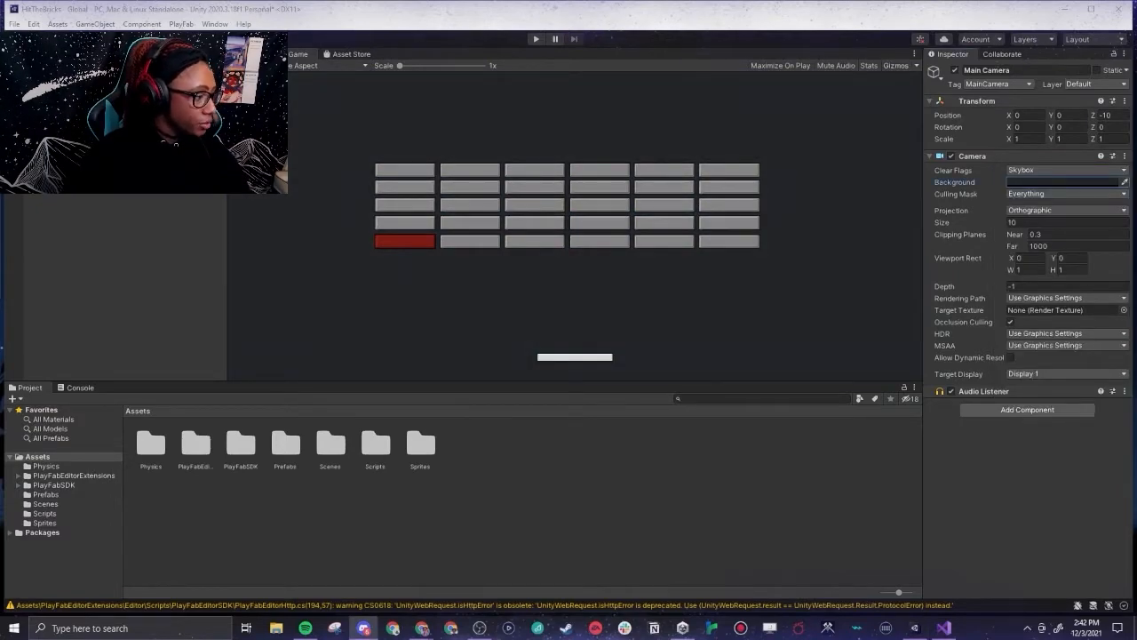
Set each bottom-row Brick's Sprite Renderer Color to red, one brick after another.
click(932, 156)
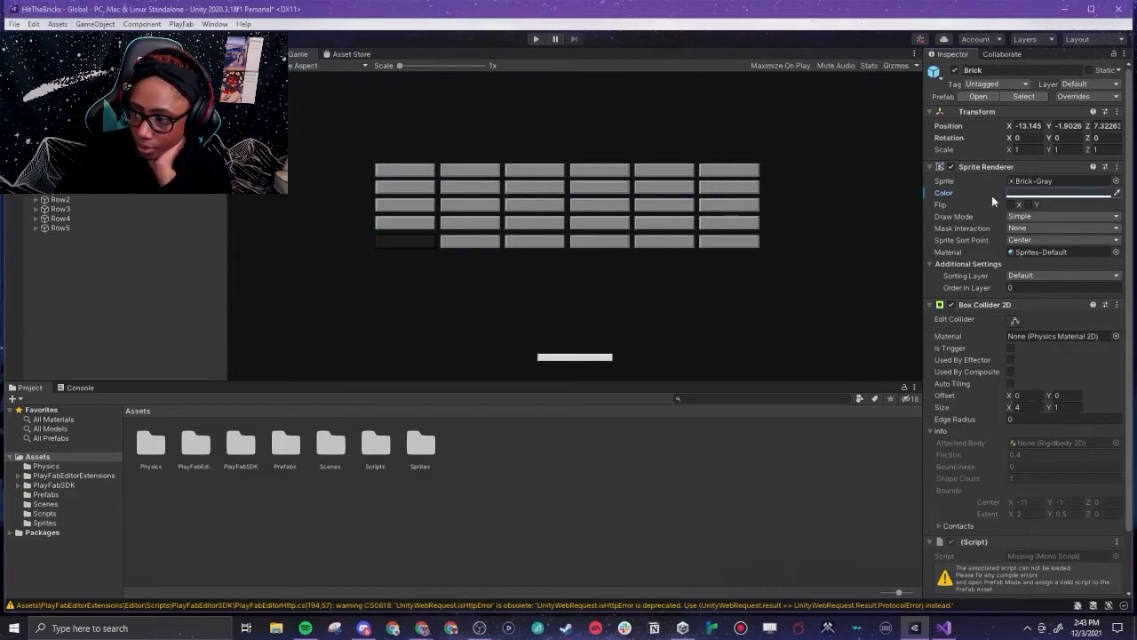
click(1063, 192)
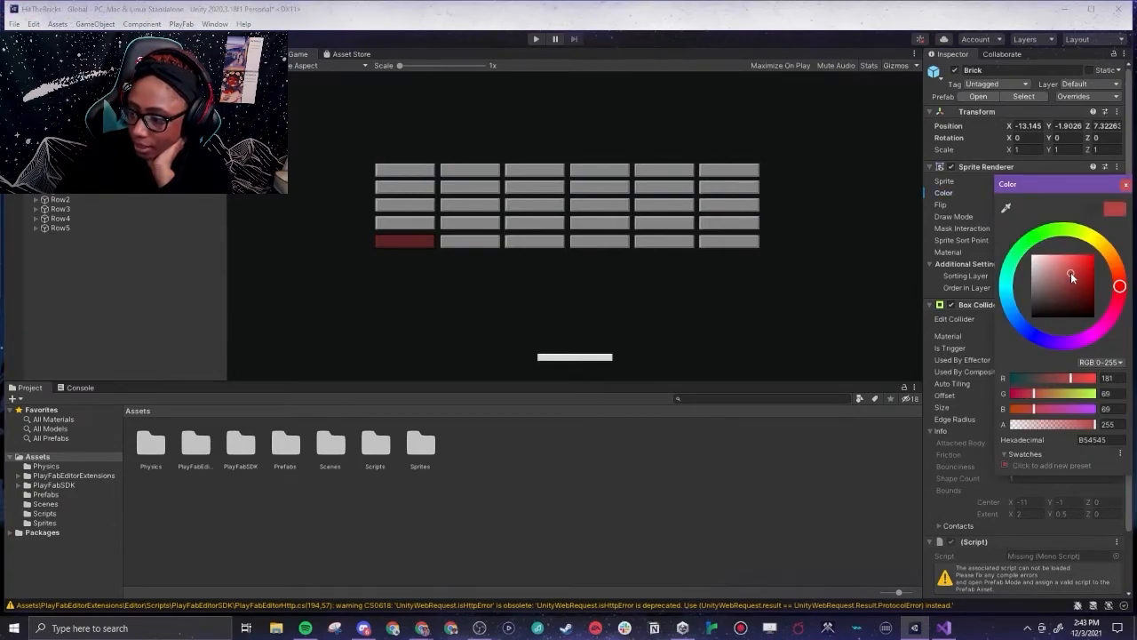
click(1082, 259)
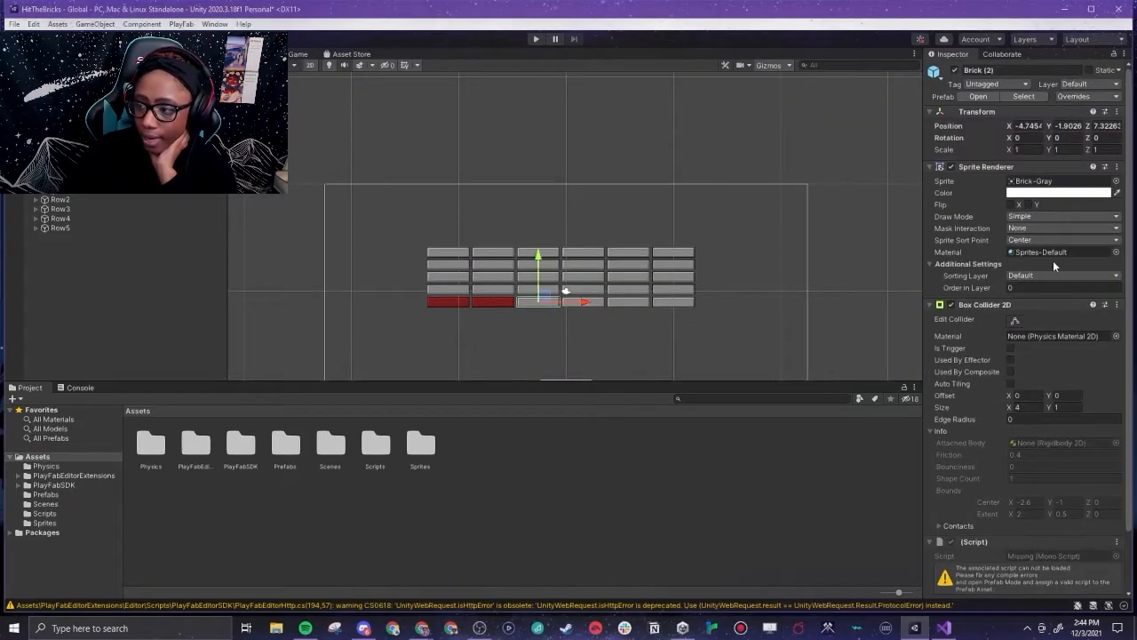
click(1059, 192)
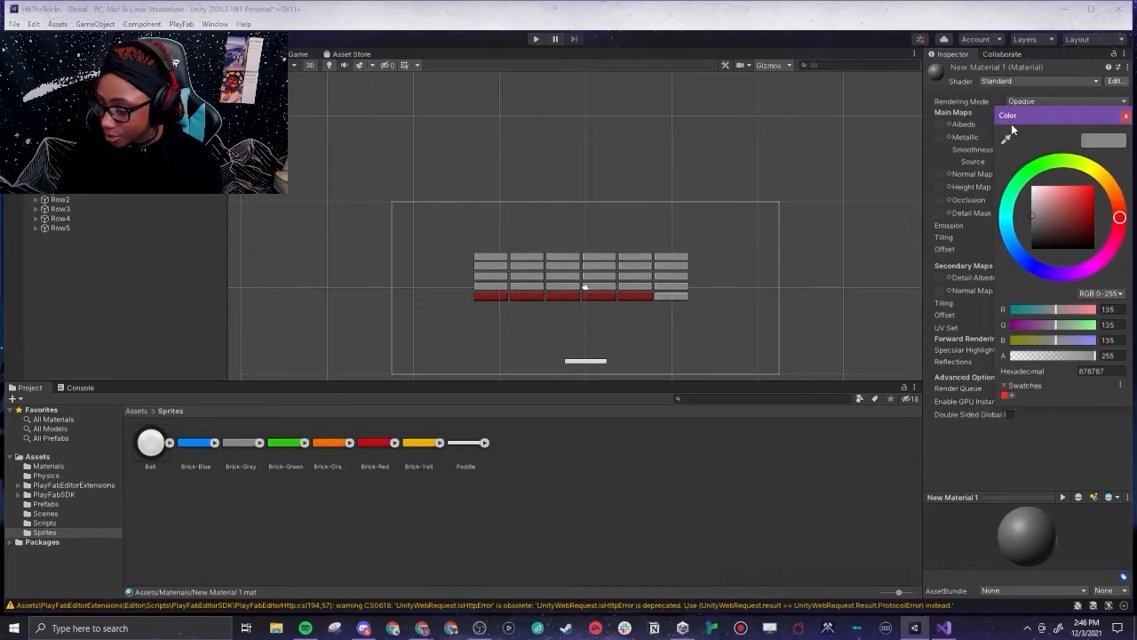
click(1068, 186)
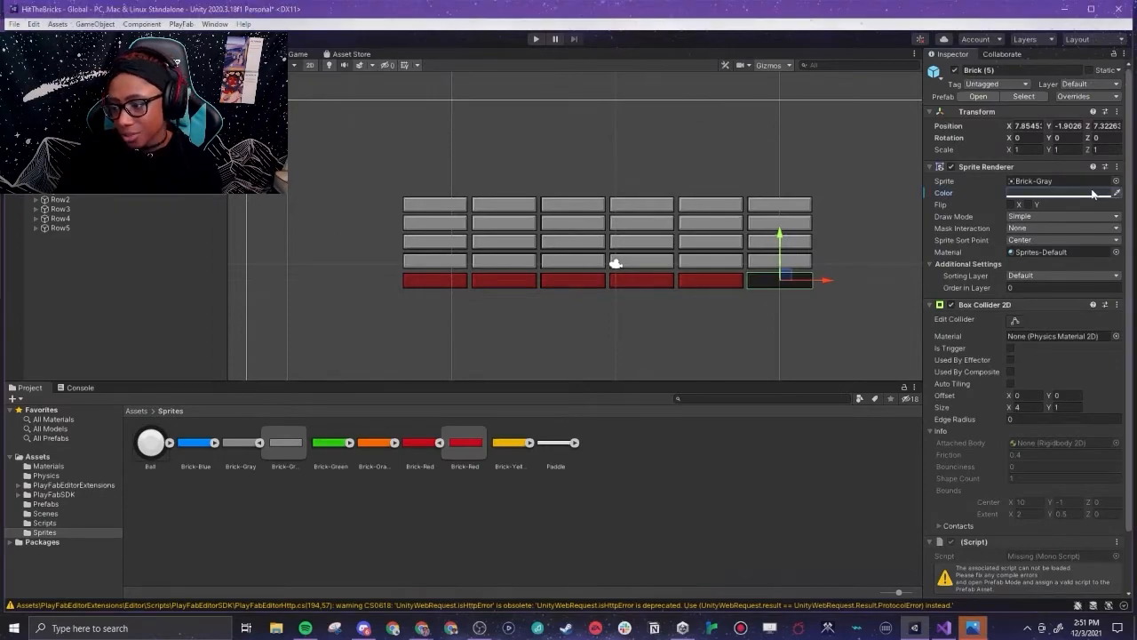
Change the bottom-row Bricks' Sprite Renderer Color from red to purple across the row.
click(797, 355)
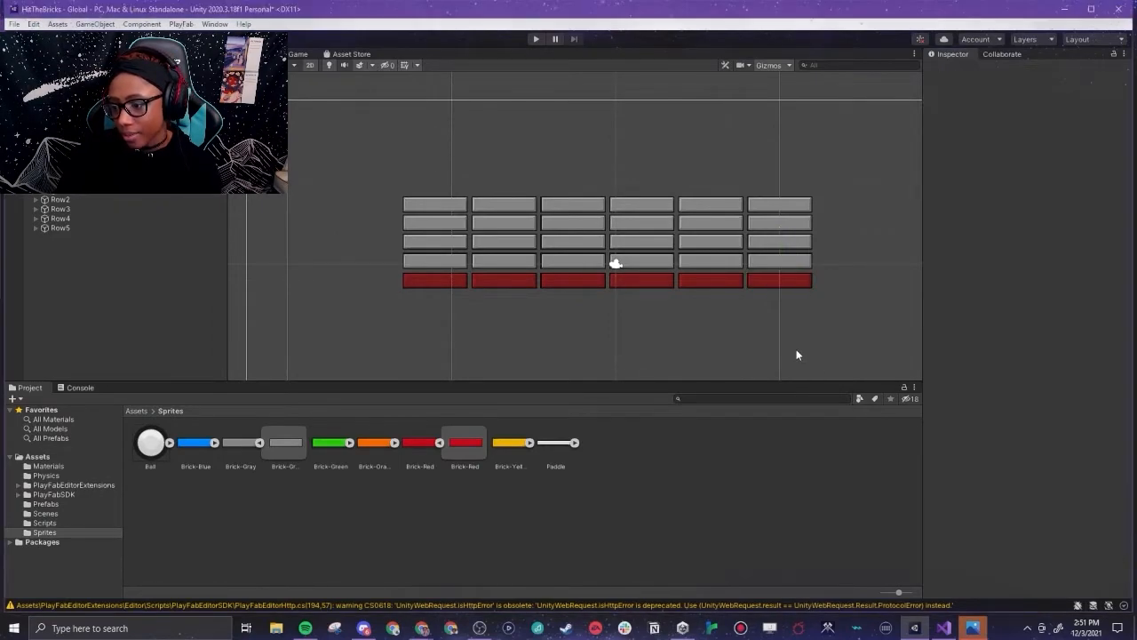
click(776, 260)
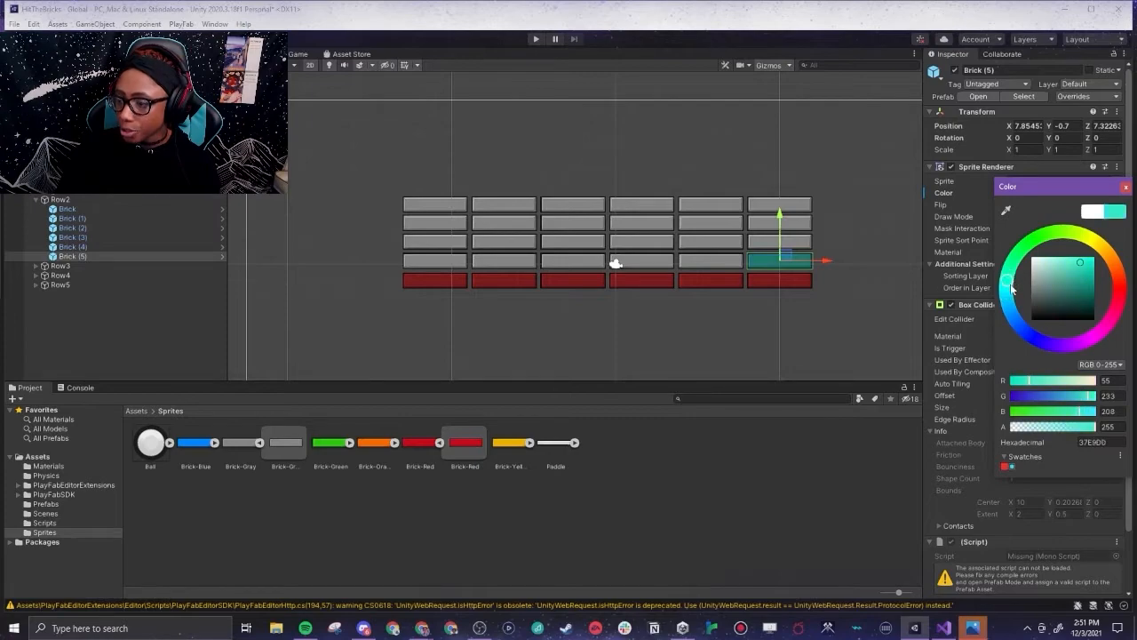
click(527, 39)
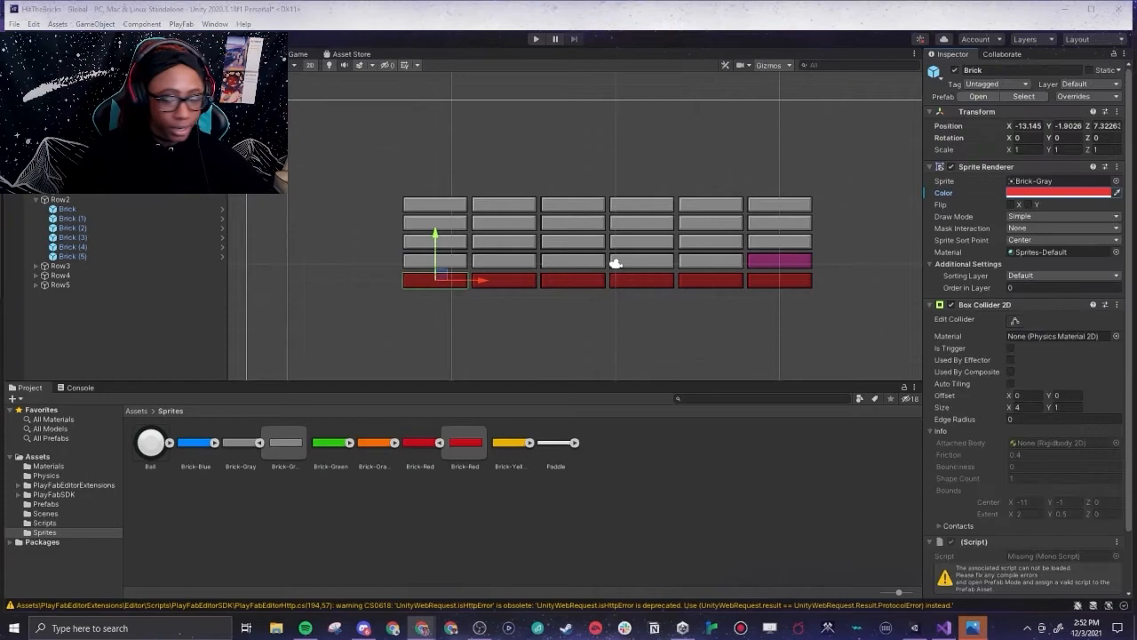
click(1059, 192)
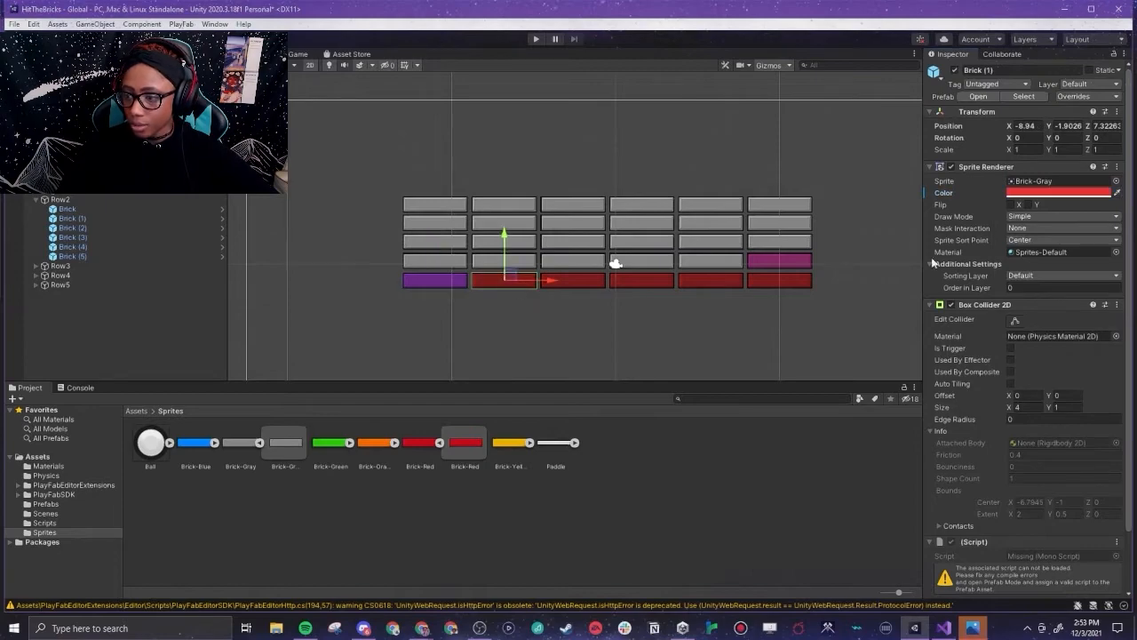
click(1059, 192)
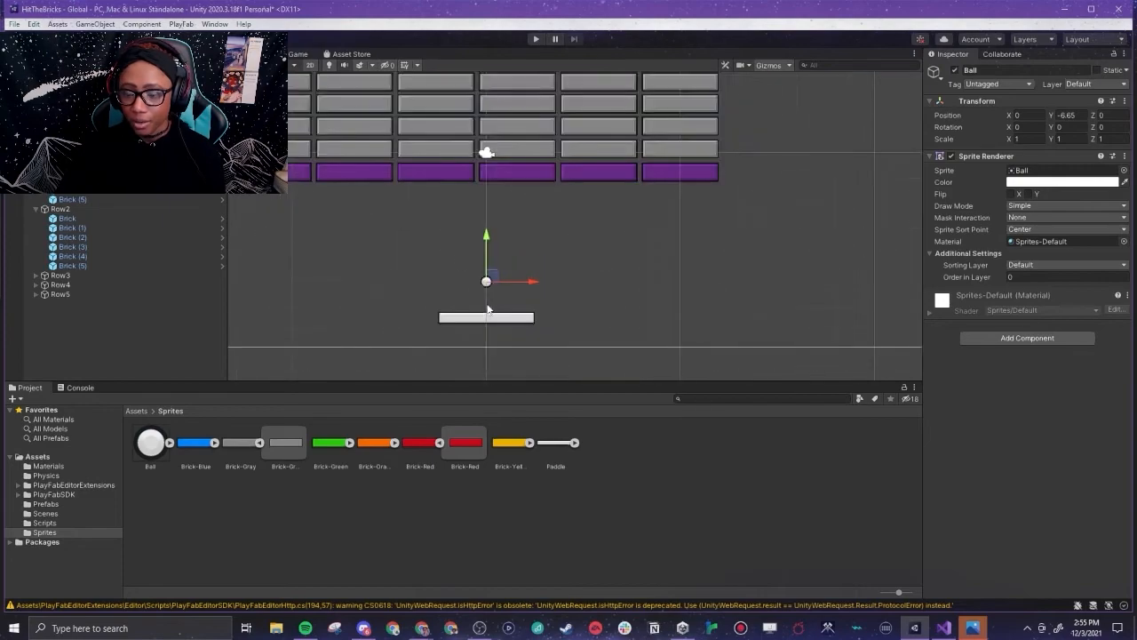
Preview the level in the Game view, then show the PlayFab UnitySDK GitHub repository in the browser.
click(526, 39)
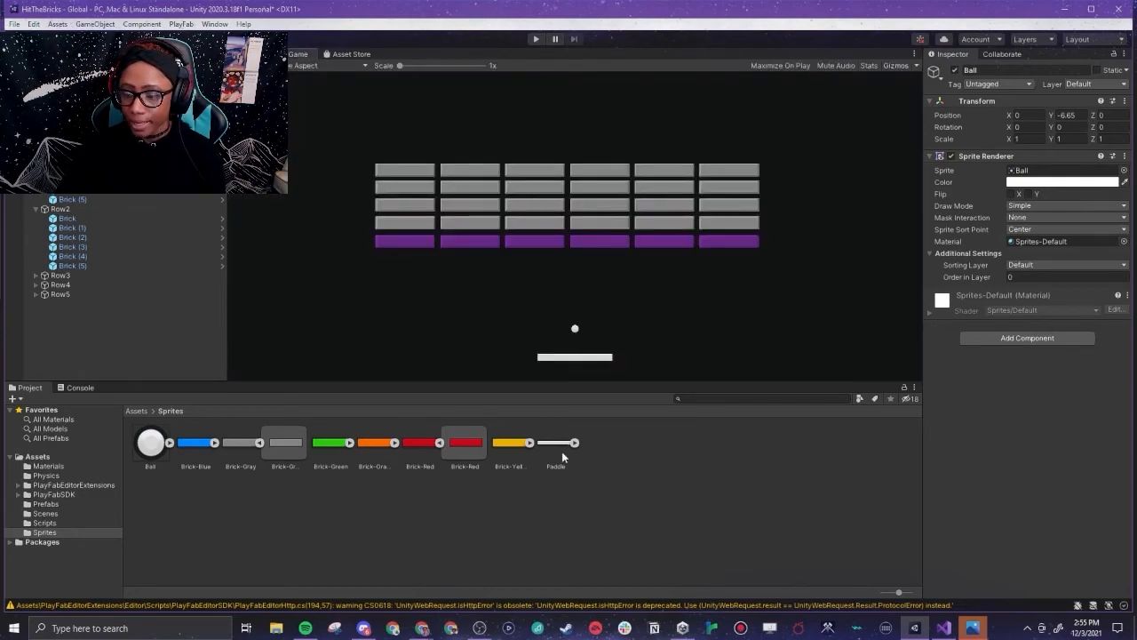
mouse_move(565, 466)
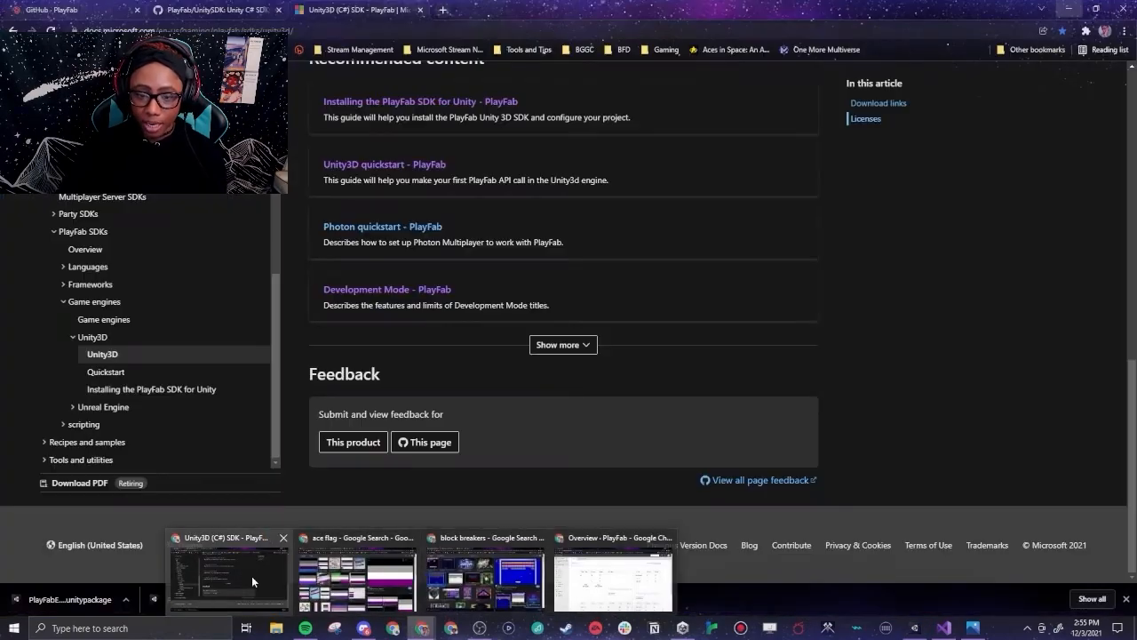
click(70, 10)
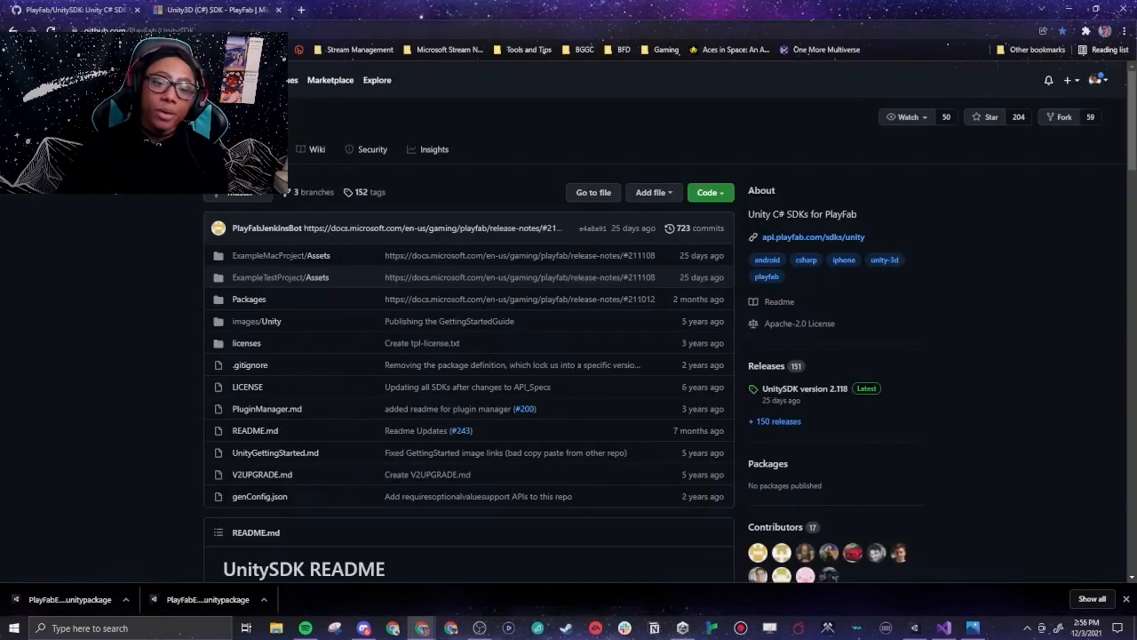